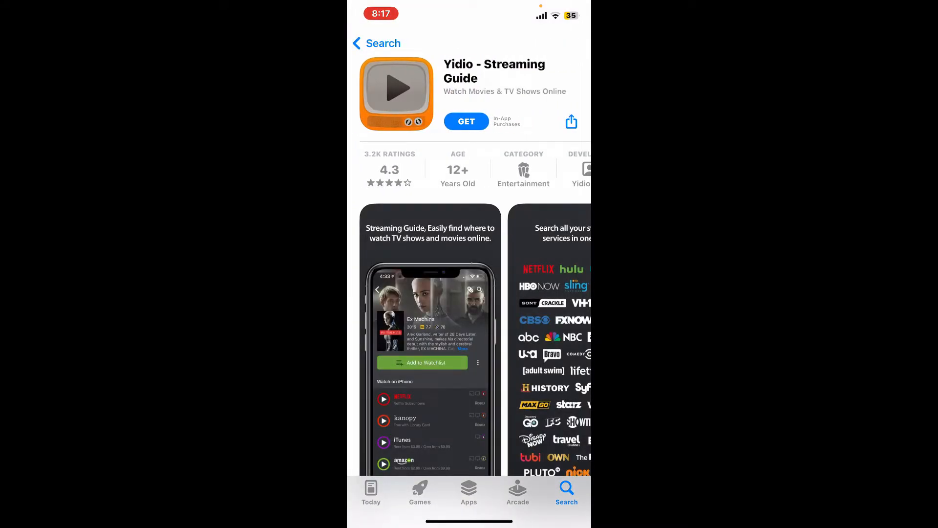
Download the Yidio - Streaming Guide app onto the iPhone with GET.
click(466, 121)
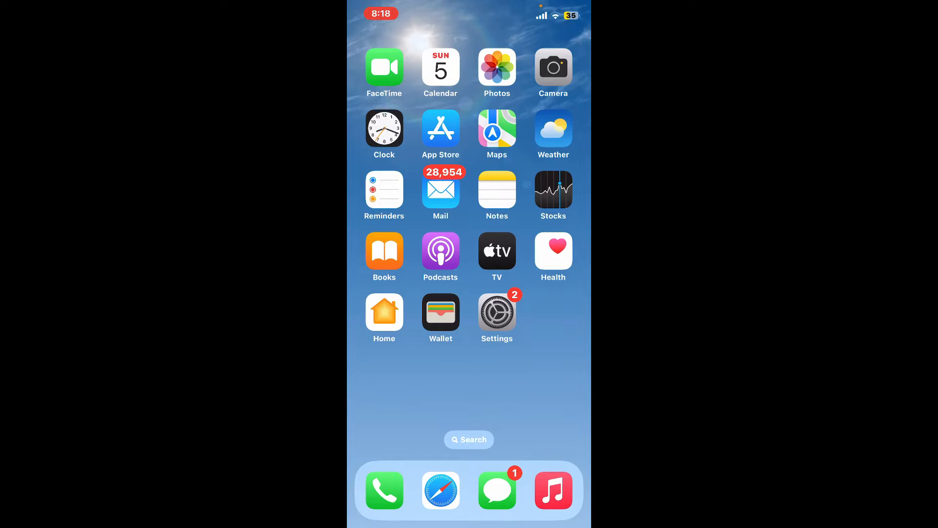
click(470, 426)
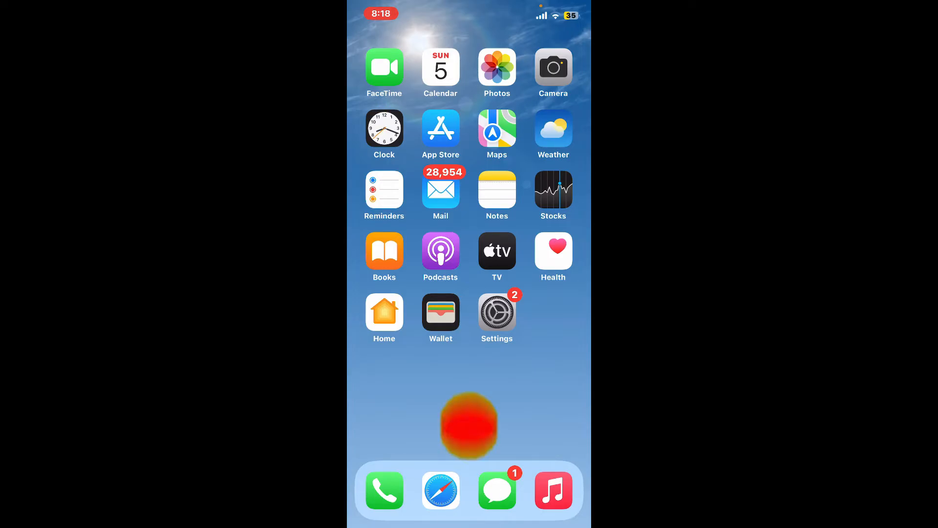